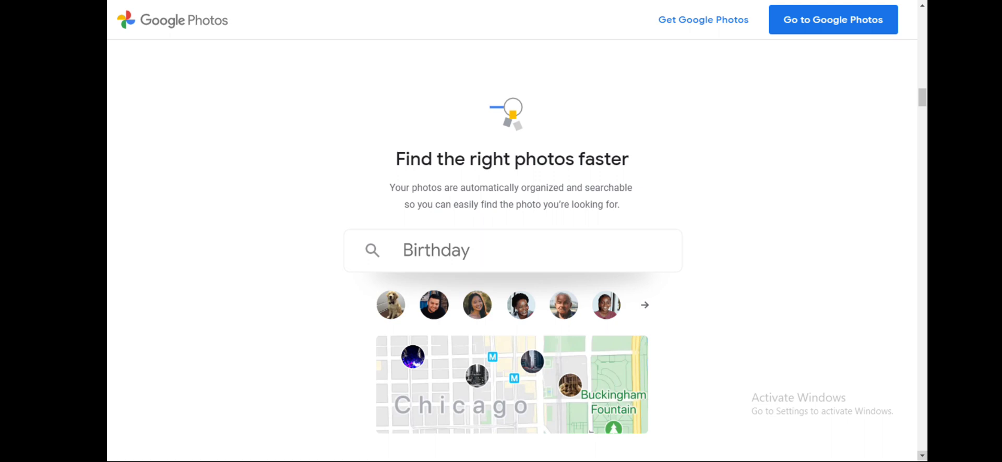
Go from the Google Photos landing page into the personal photo library grid
left_click(833, 19)
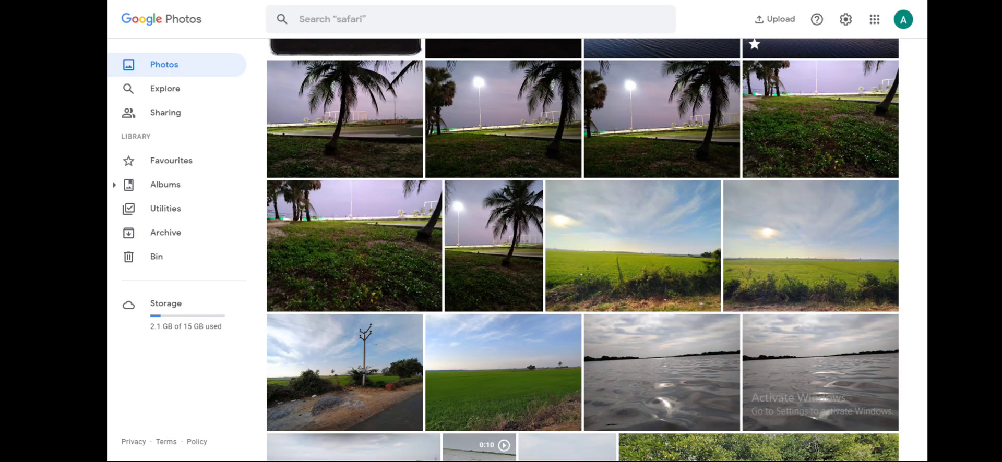